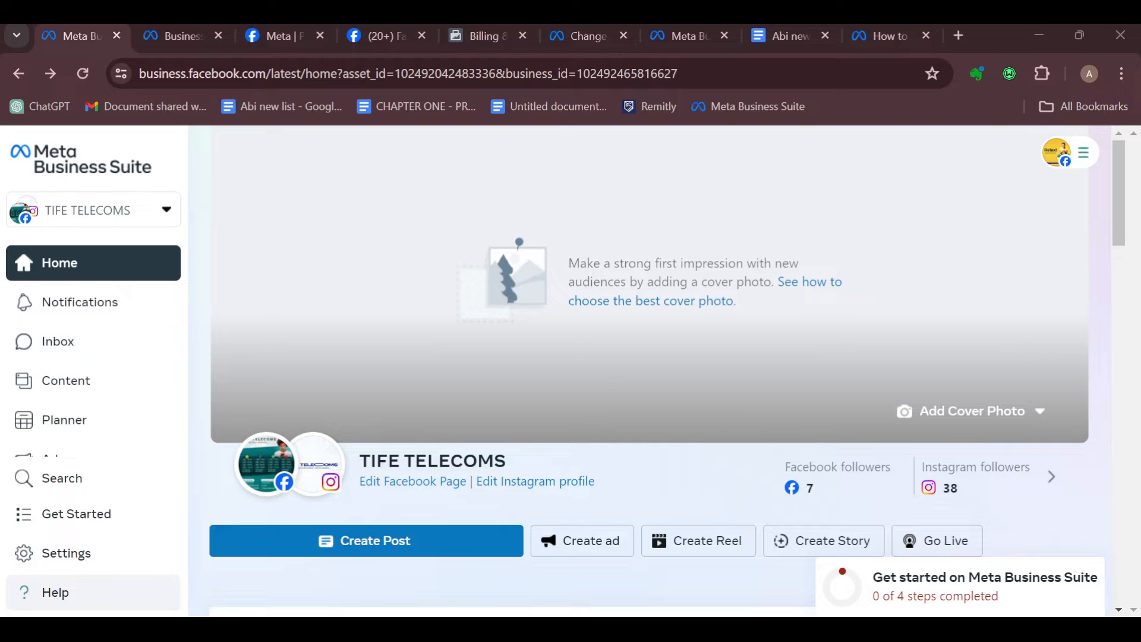
# Step: Go to the Insights section from the TIFE TELECOMS home page sidebar
pyautogui.scroll(-3)
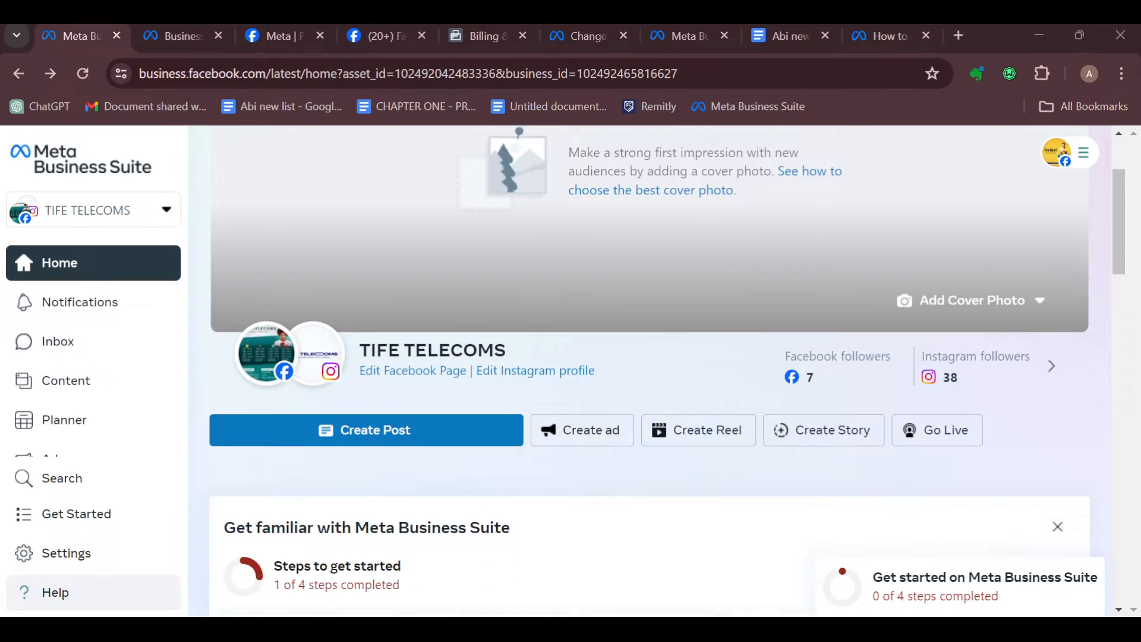
pyautogui.scroll(-3)
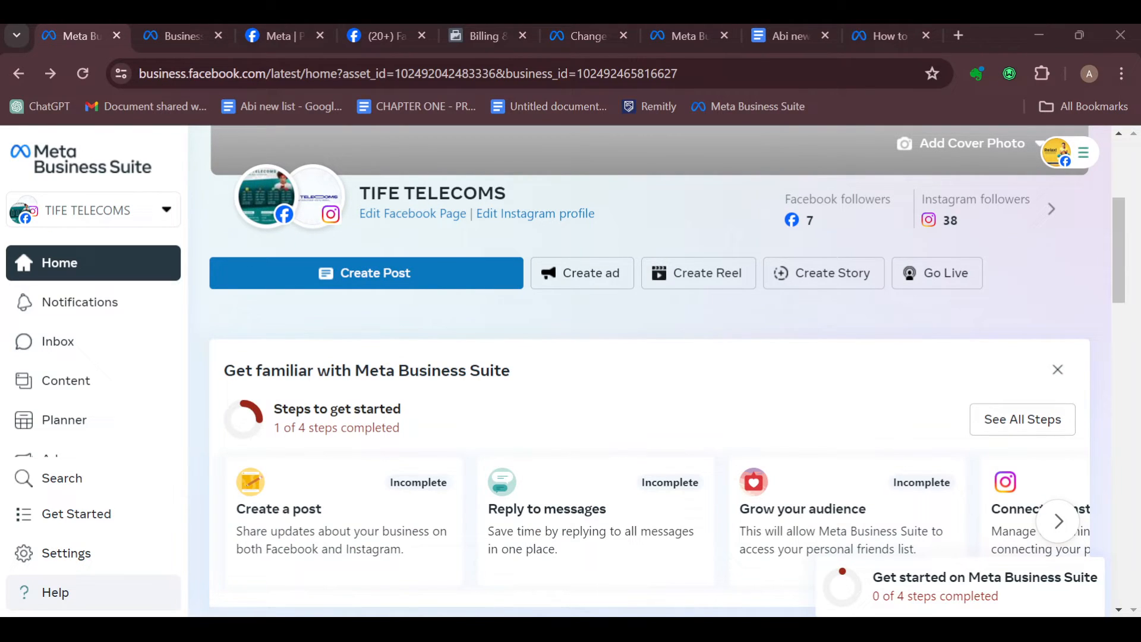
pyautogui.scroll(-3)
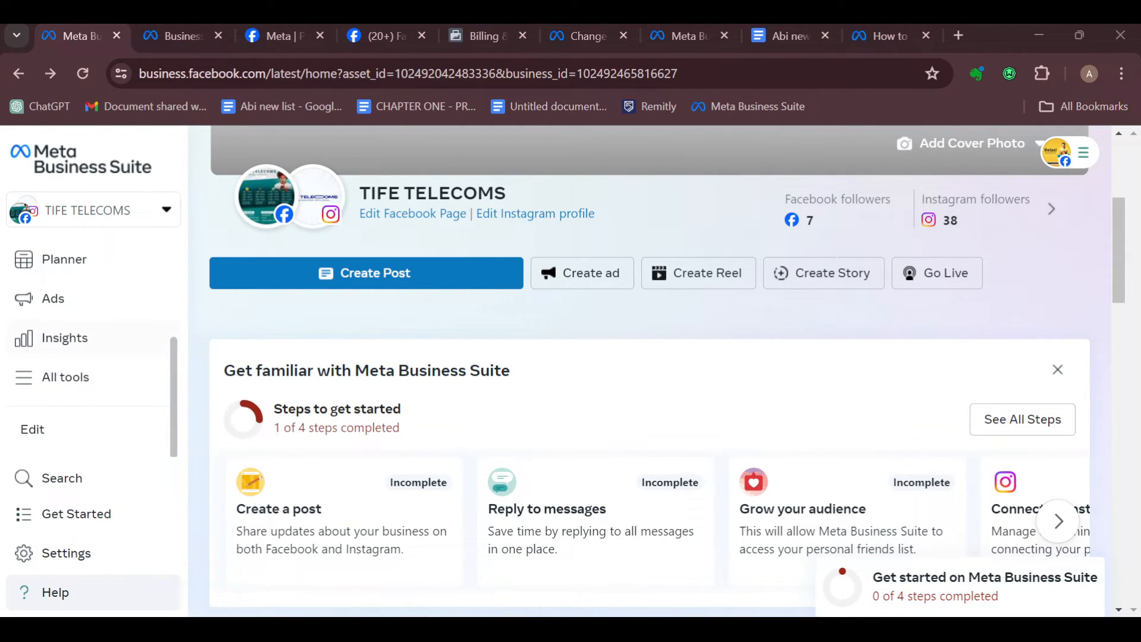
pyautogui.click(64, 338)
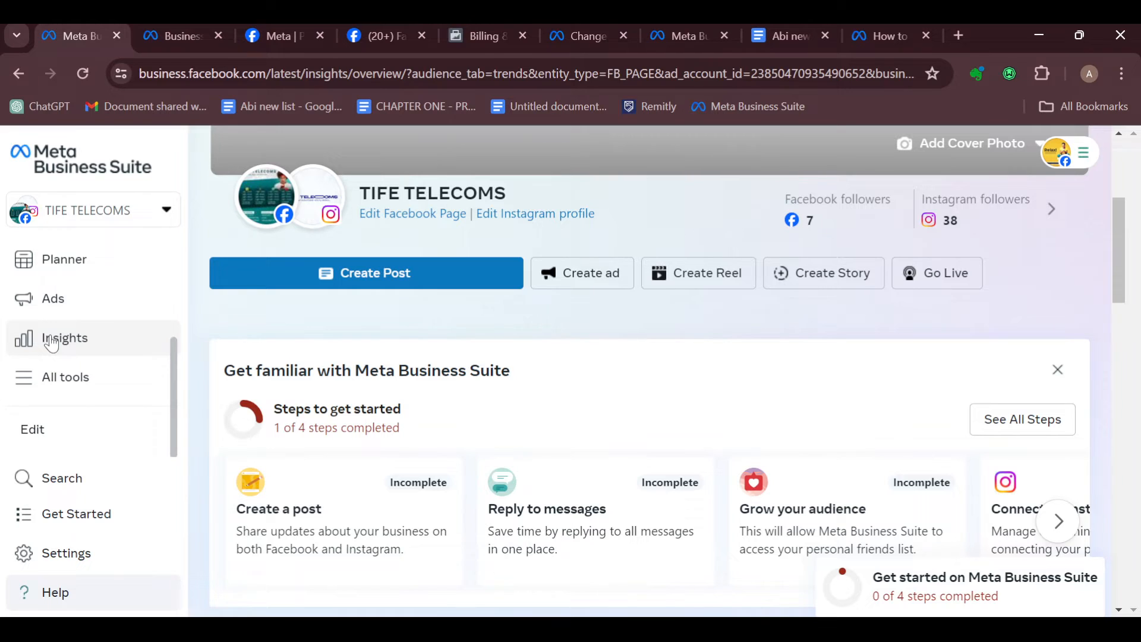
# Step: Show the Results view with Facebook and Instagram reach for the last 28 days
pyautogui.click(64, 338)
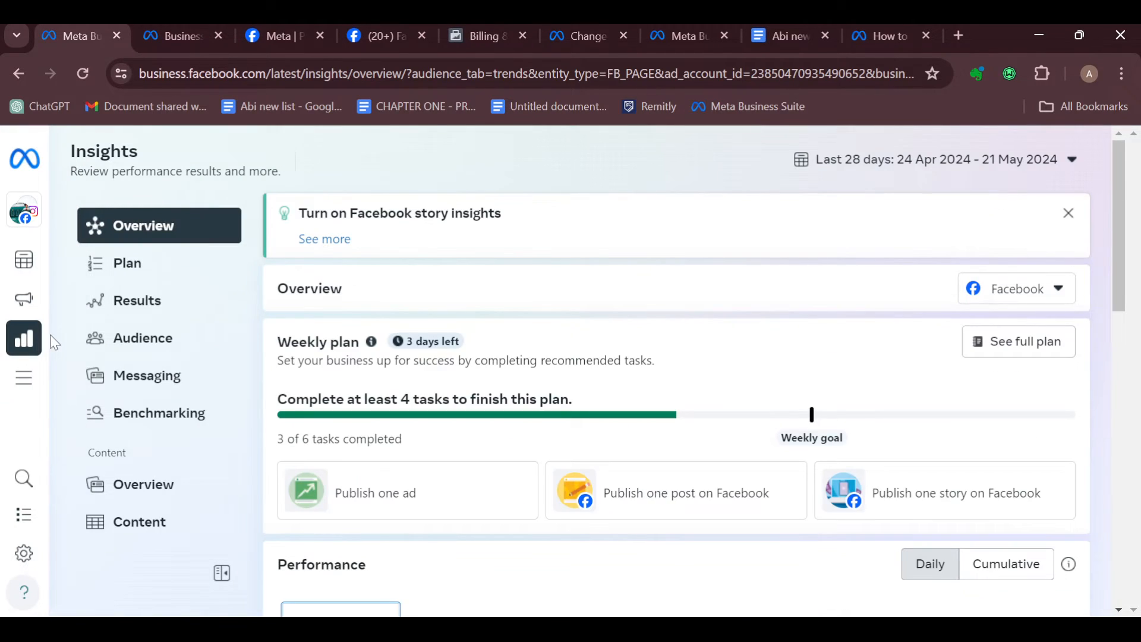
pyautogui.click(485, 159)
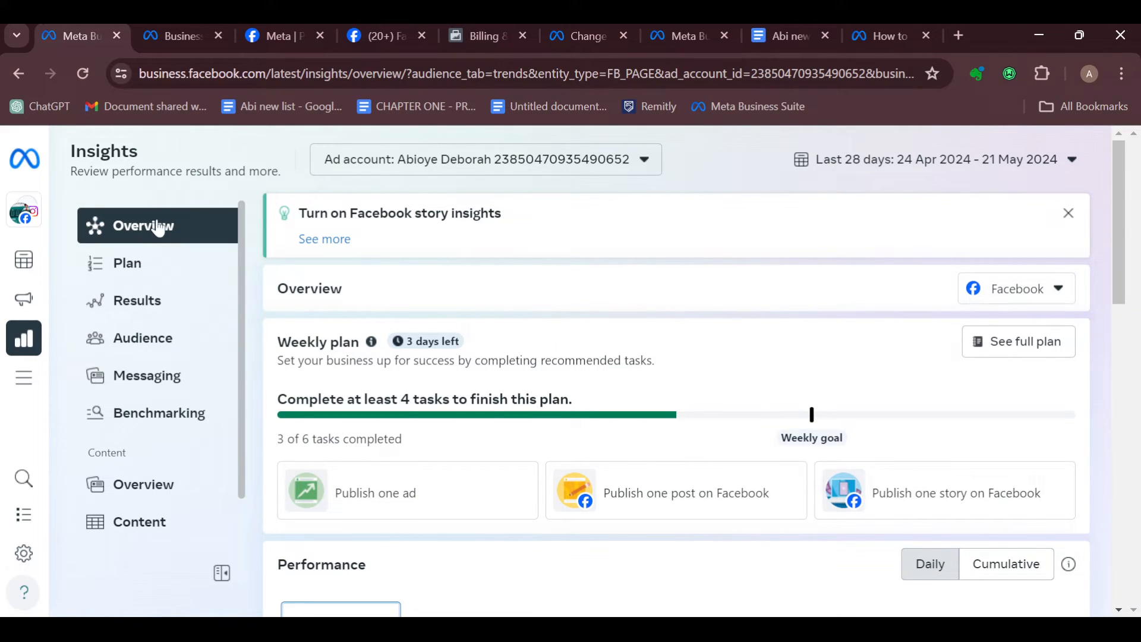
pyautogui.moveTo(165, 252)
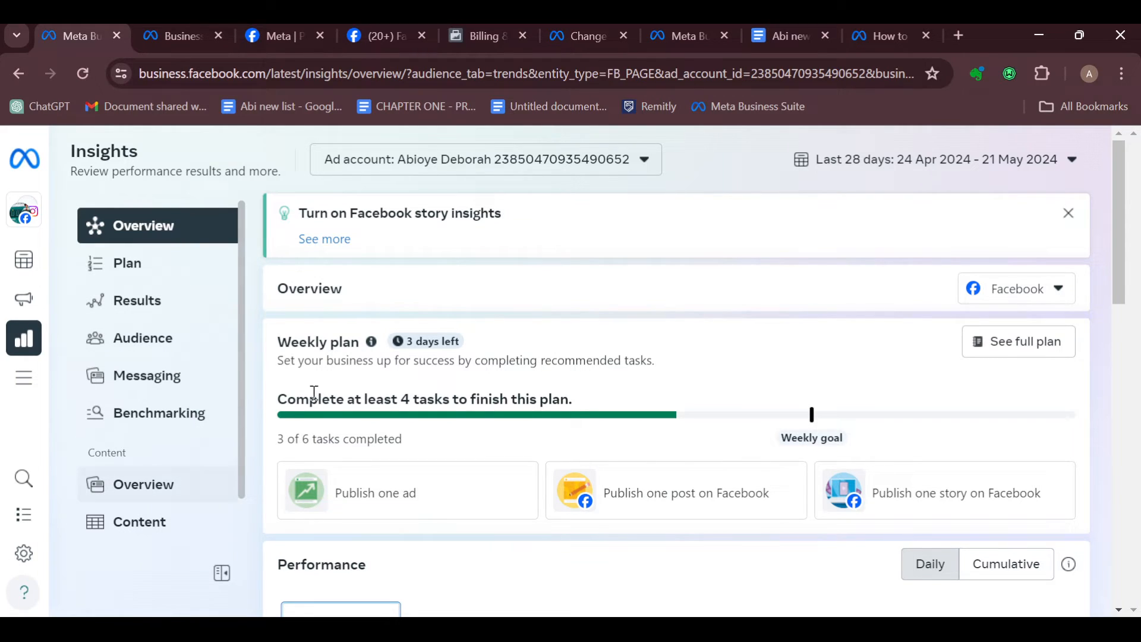
pyautogui.click(137, 301)
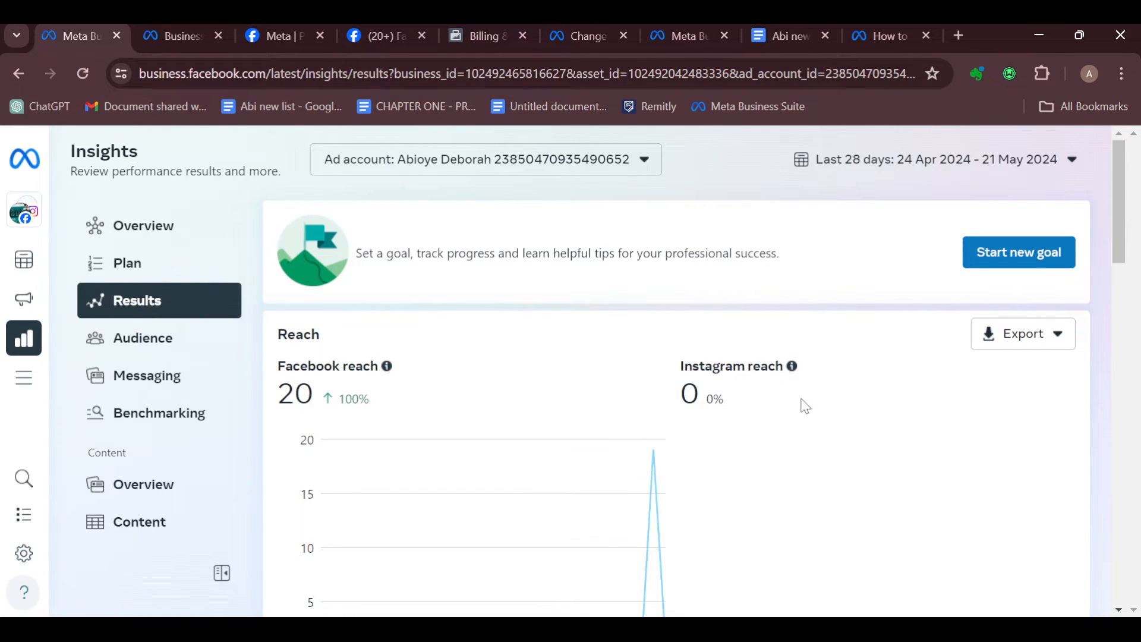
# Step: Review the Reach, Visits and Ad trends charts and reveal the Reach export formats (PNG, CSV, PDF)
pyautogui.scroll(-3)
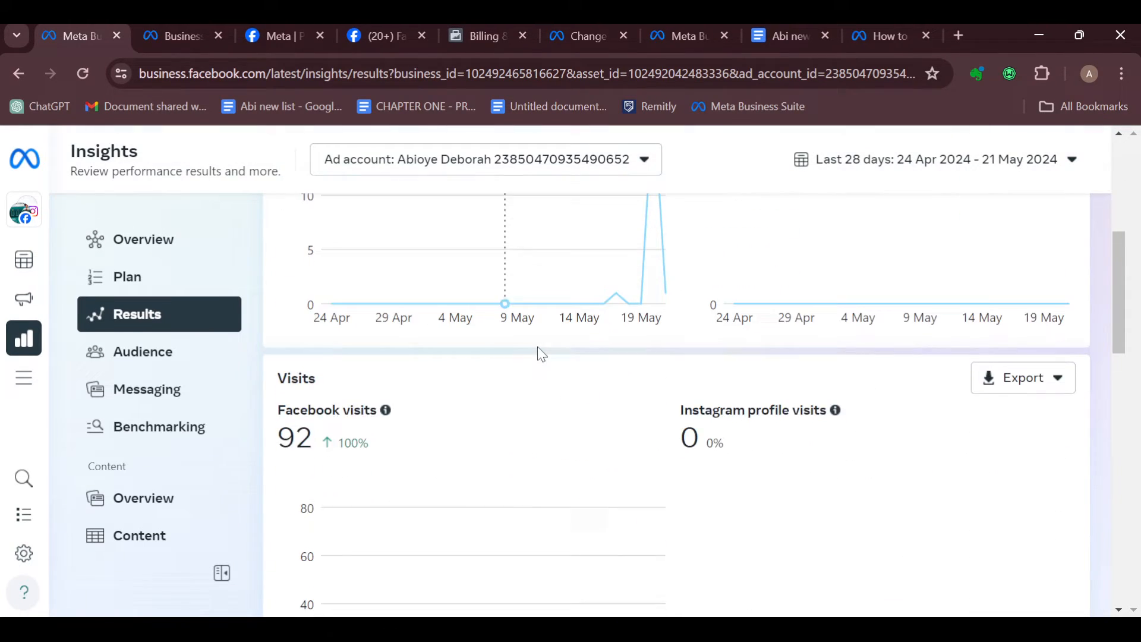
pyautogui.scroll(3)
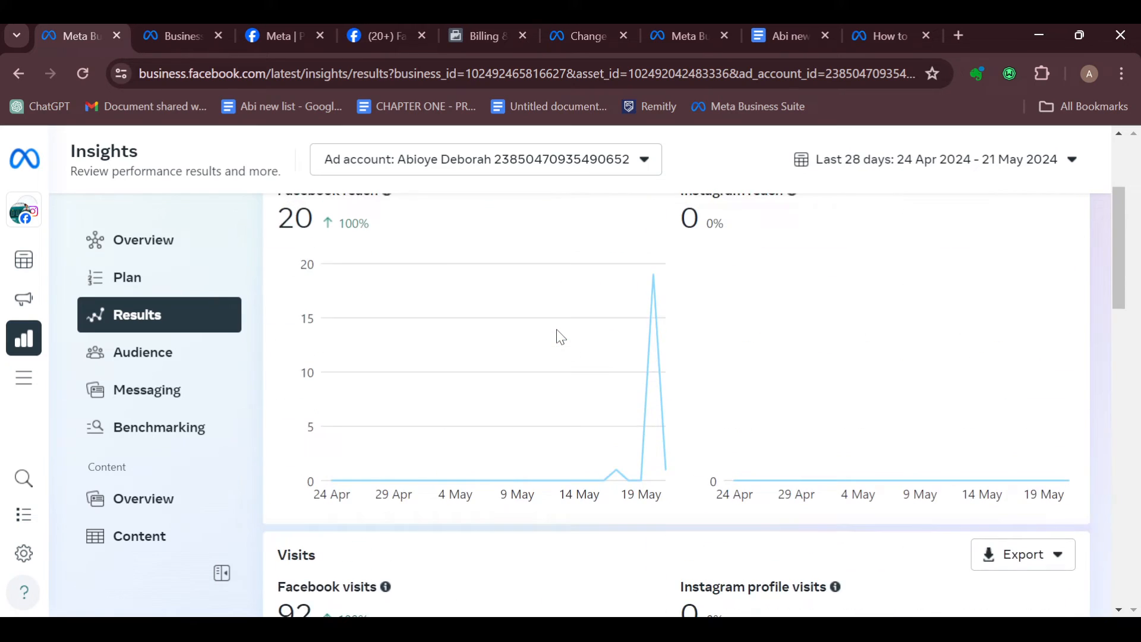
pyautogui.scroll(3)
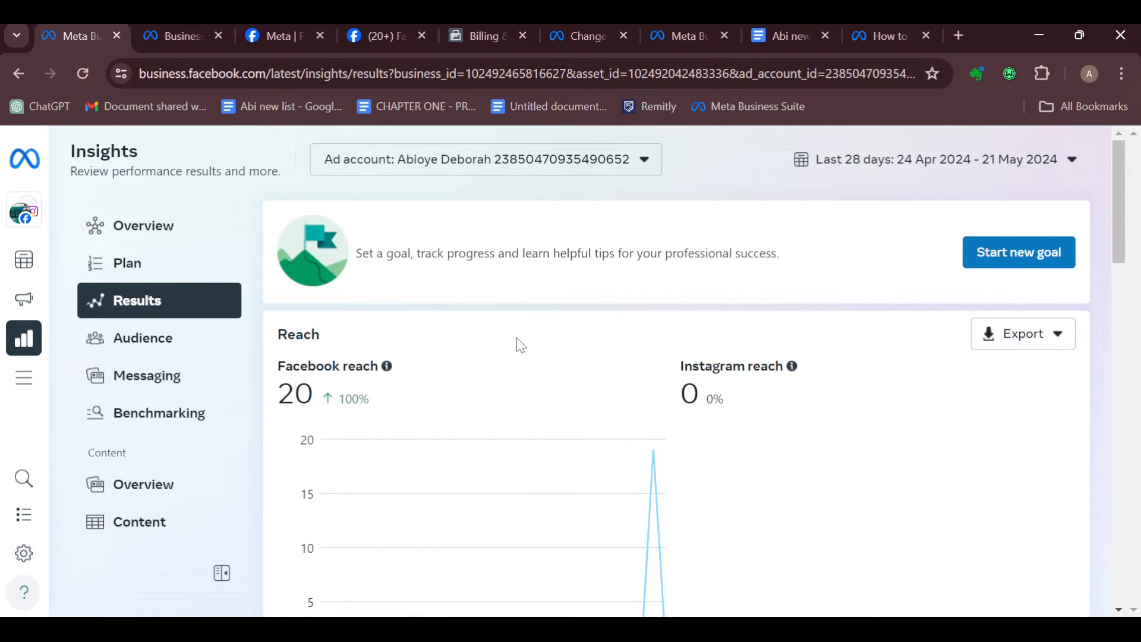
pyautogui.moveTo(1023, 332)
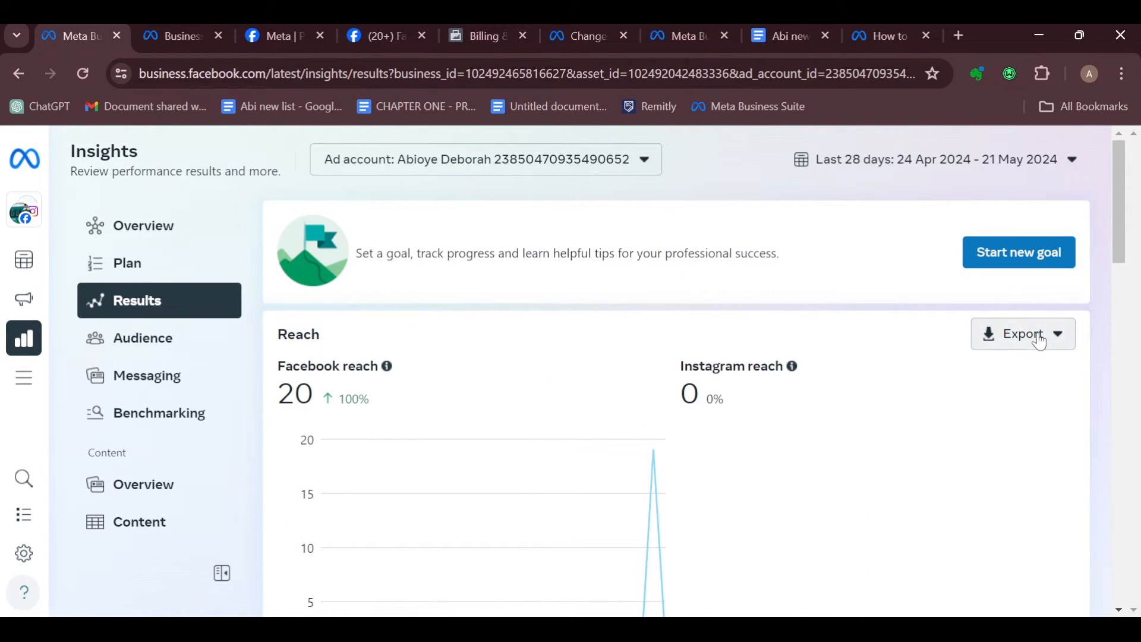
pyautogui.scroll(-3)
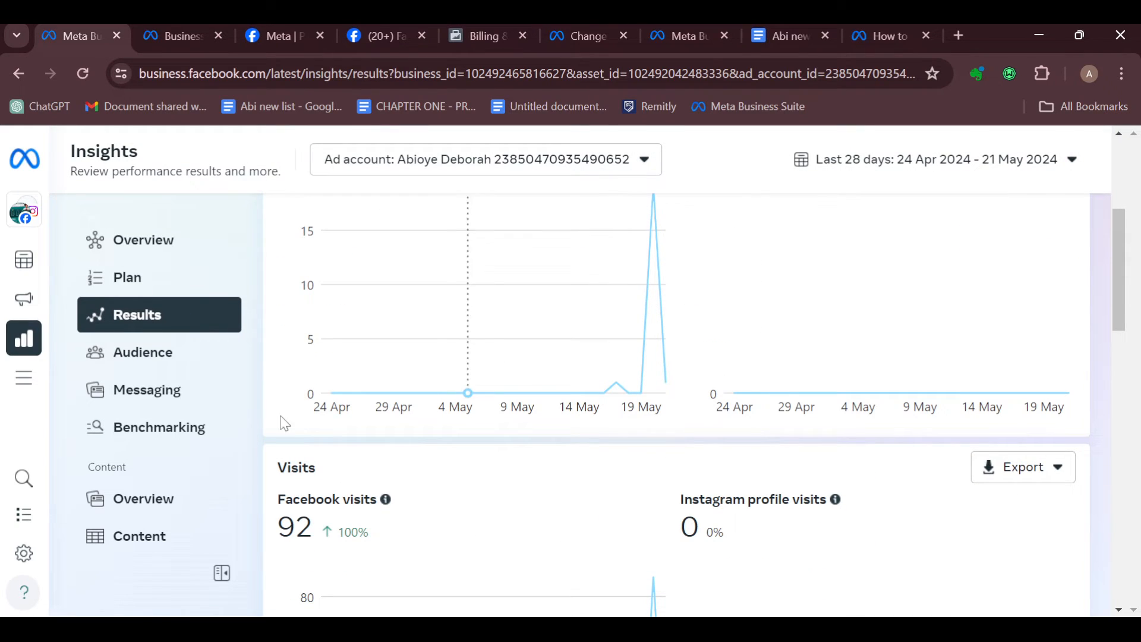
pyautogui.scroll(-3)
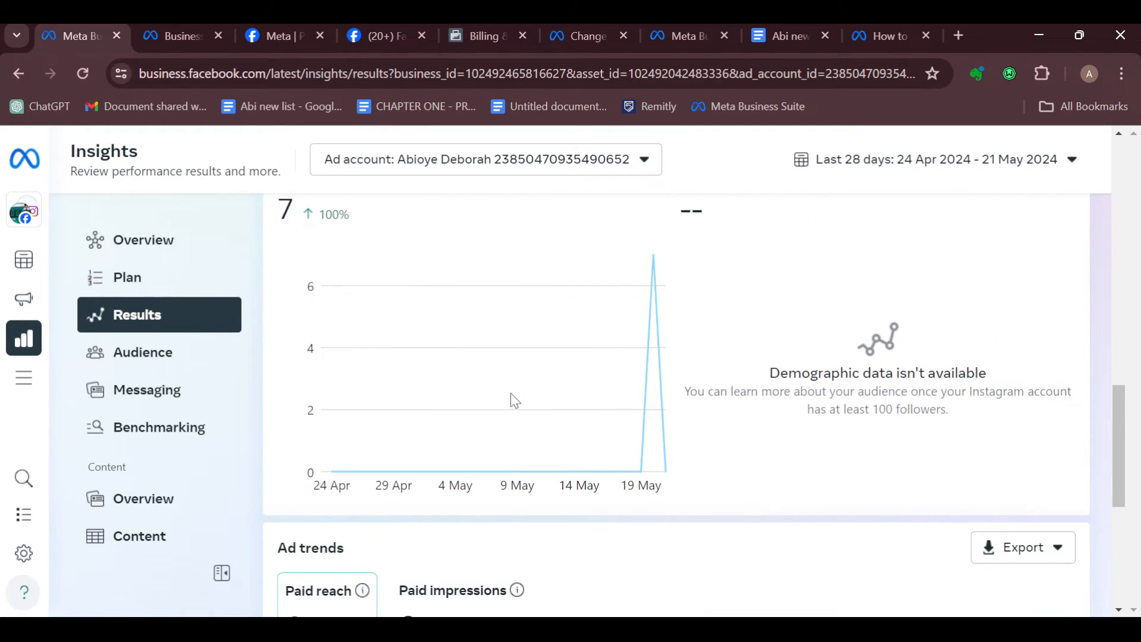
pyautogui.scroll(-3)
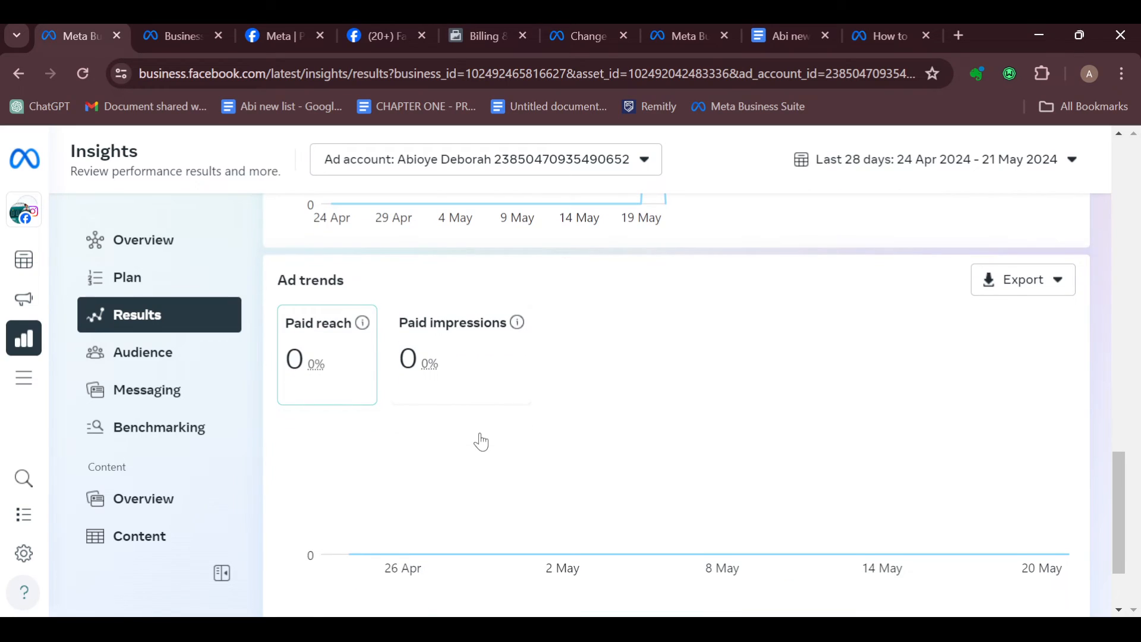
pyautogui.scroll(3)
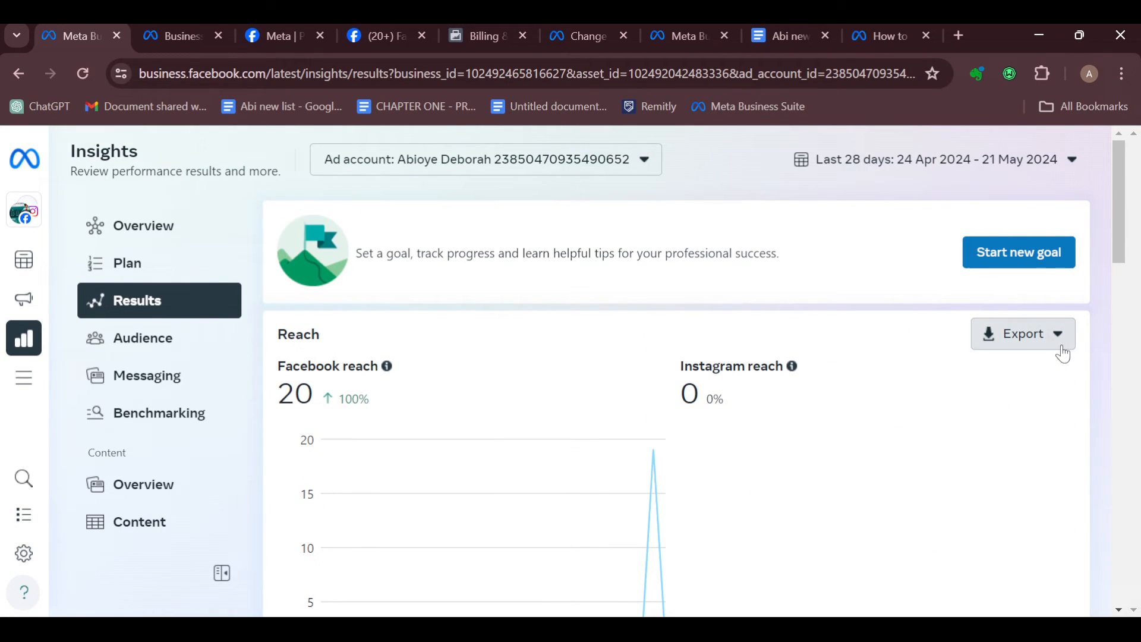
pyautogui.click(1022, 333)
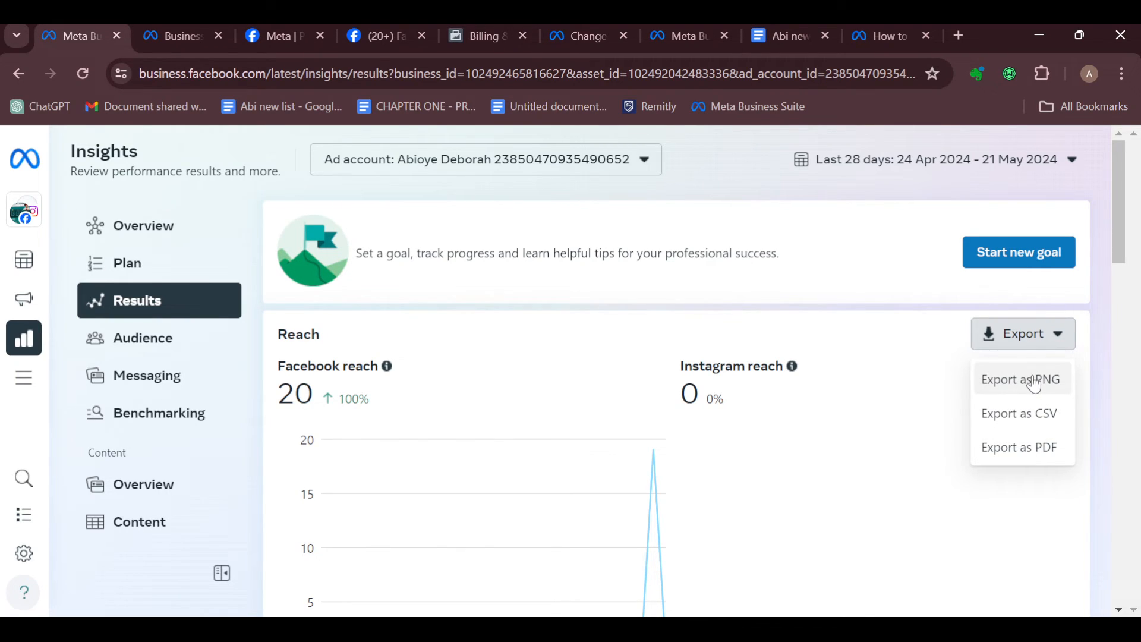
pyautogui.moveTo(1045, 432)
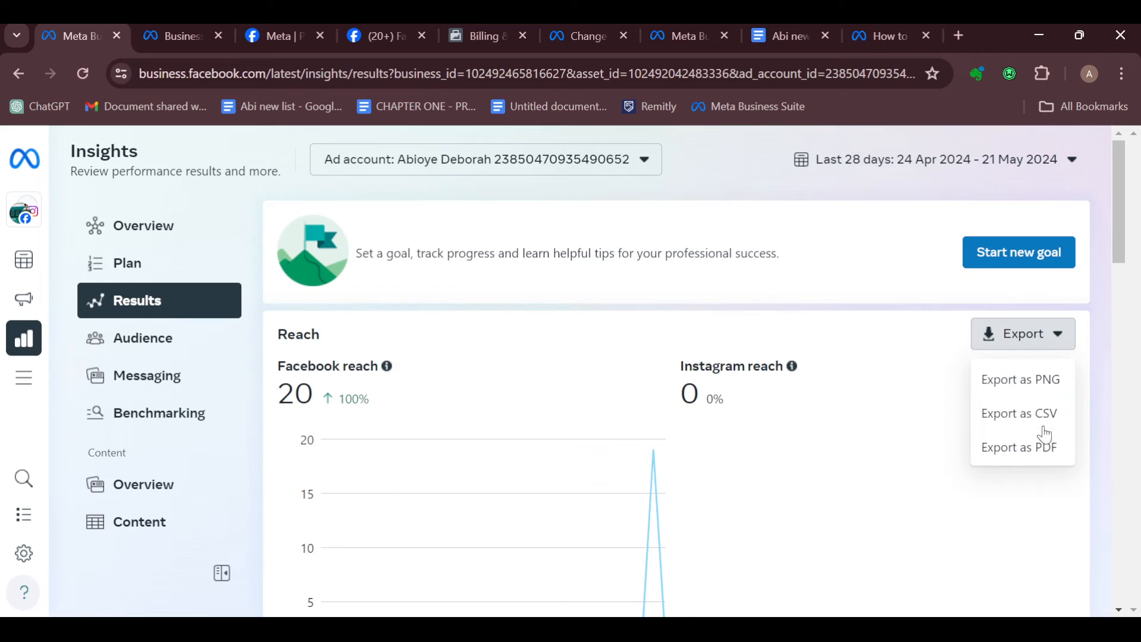
pyautogui.moveTo(1020, 379)
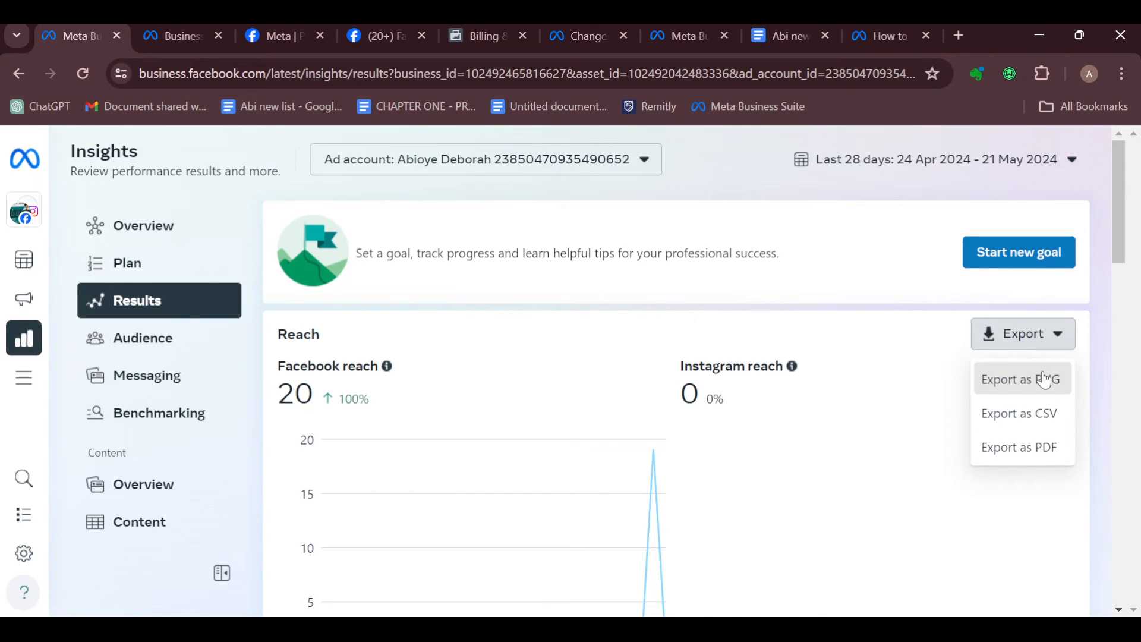
# Step: Export the Reach chart data as a PNG image
pyautogui.click(999, 433)
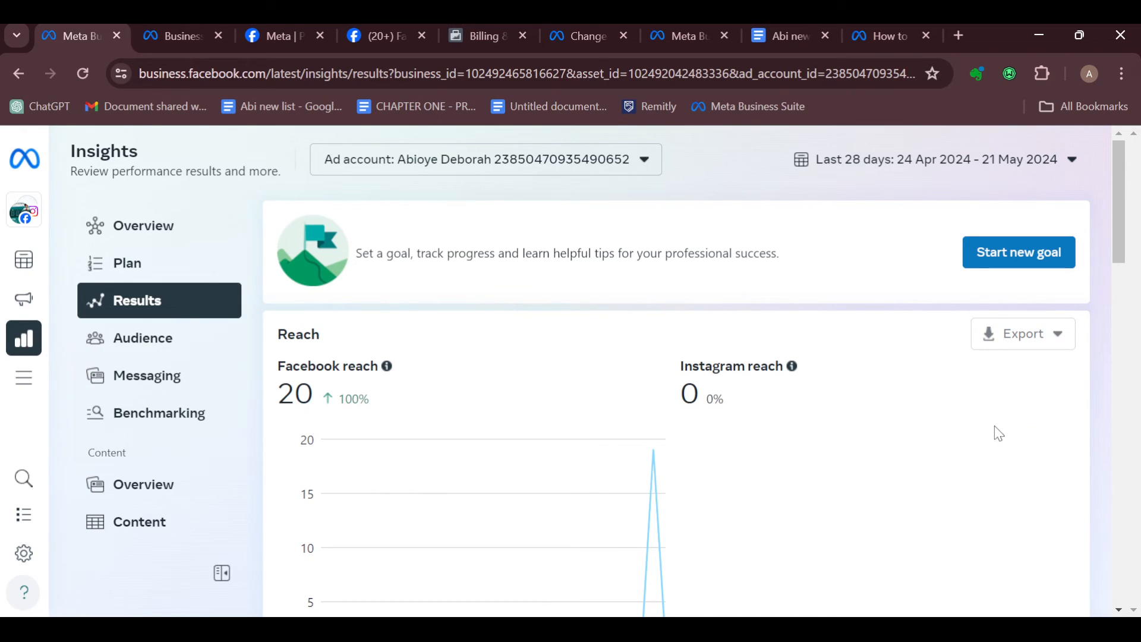
pyautogui.moveTo(1023, 332)
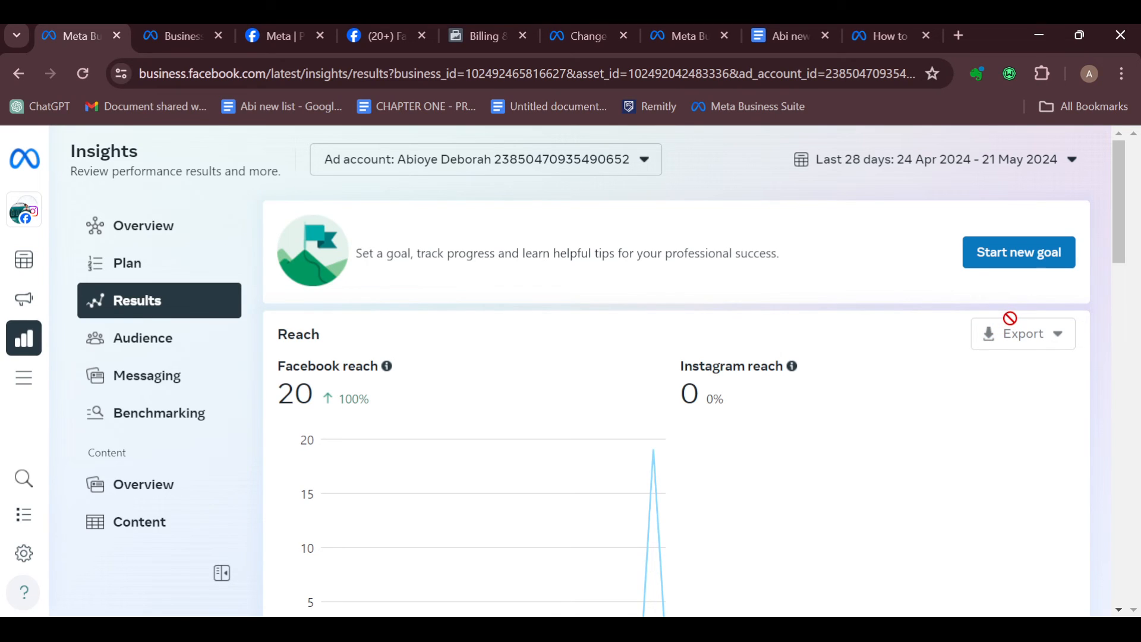
pyautogui.moveTo(1014, 124)
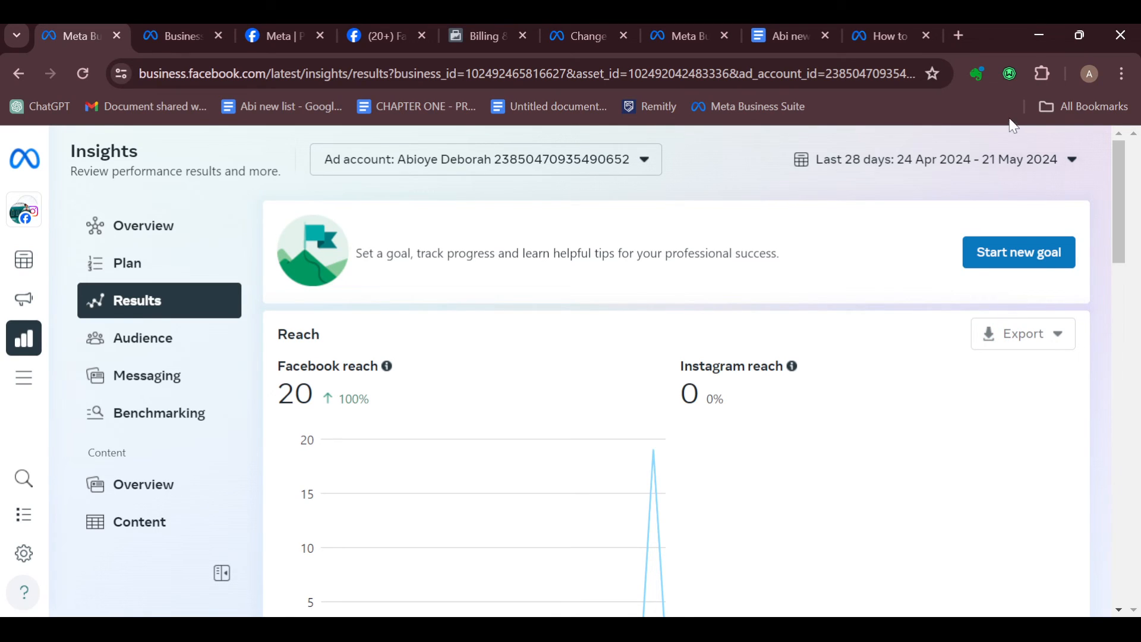
pyautogui.scroll(-3)
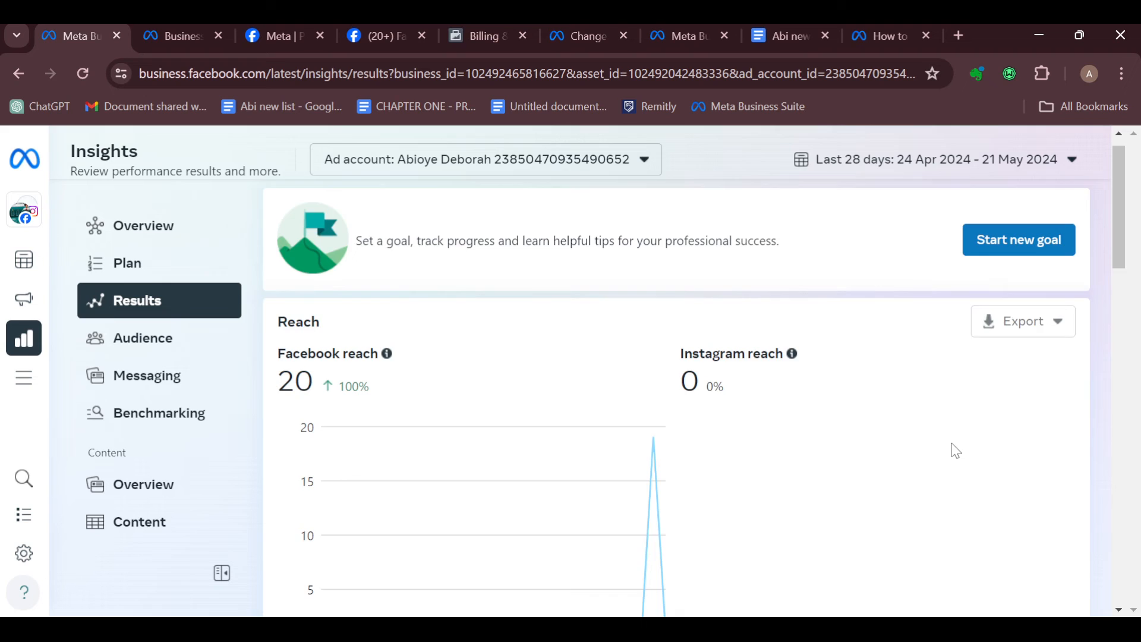
# Step: Look over the Visits and Follows charts, then head back to the business Home page
pyautogui.scroll(-3)
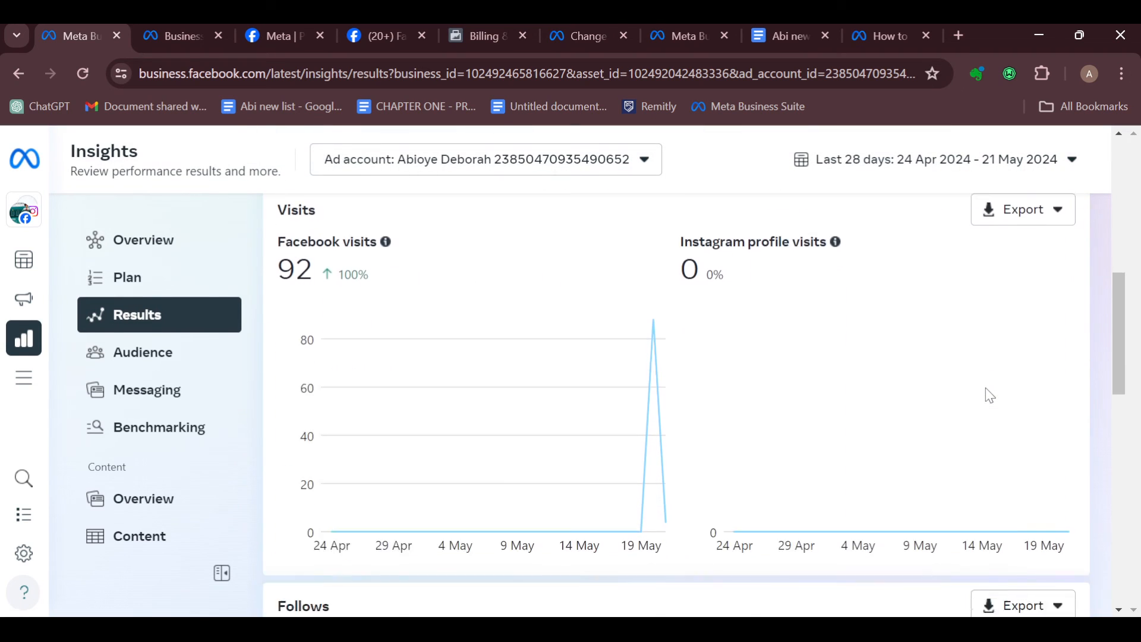
pyautogui.scroll(-3)
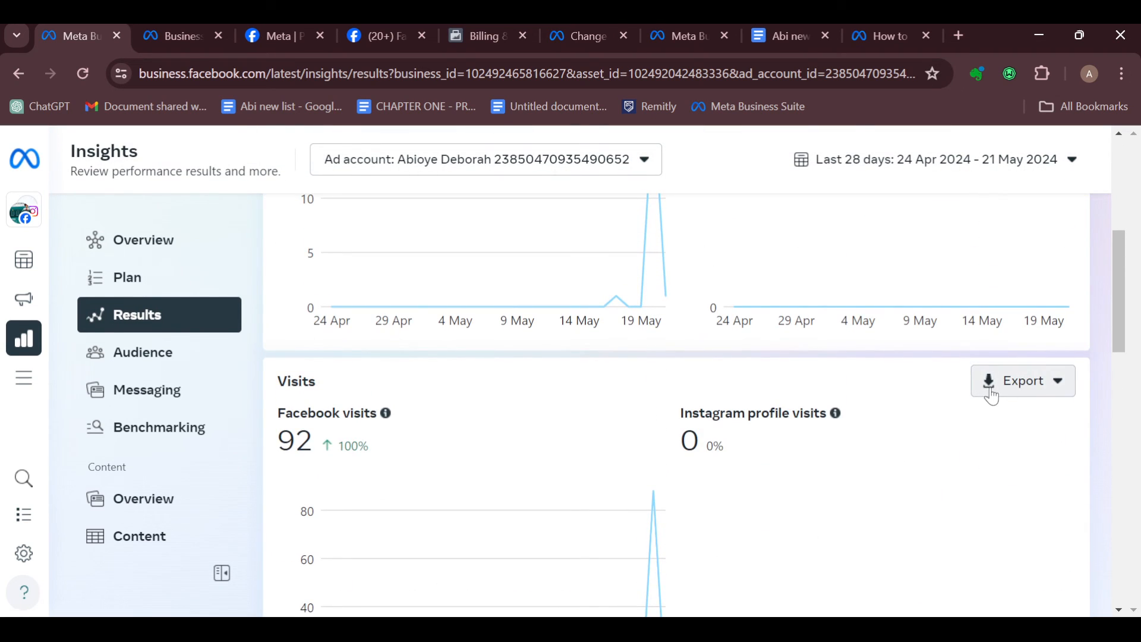
pyautogui.scroll(-3)
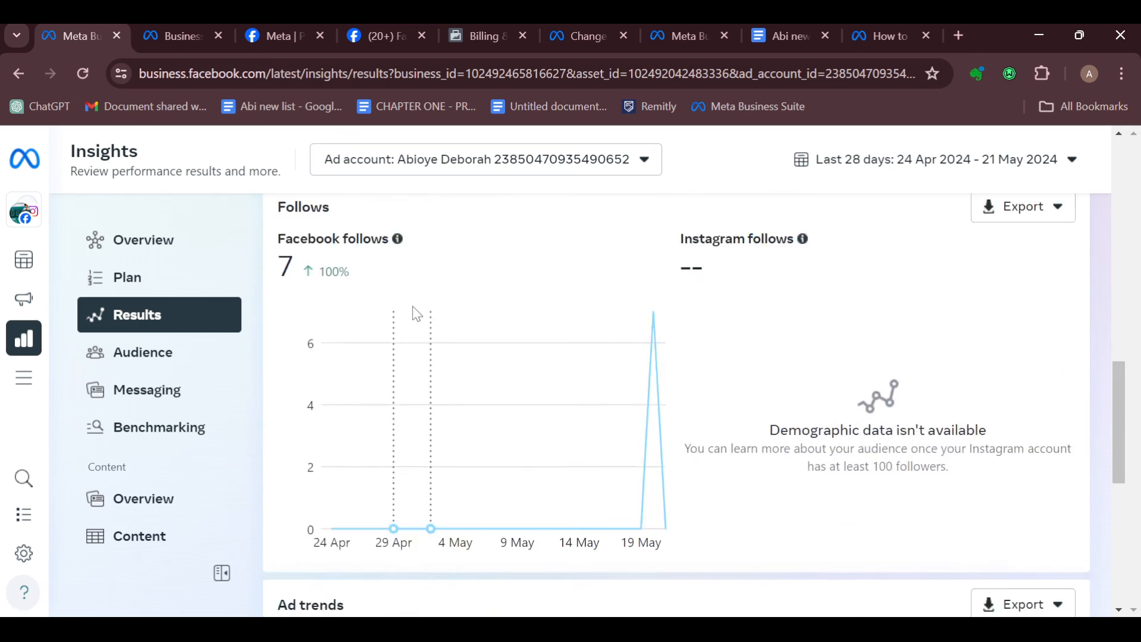
pyautogui.scroll(3)
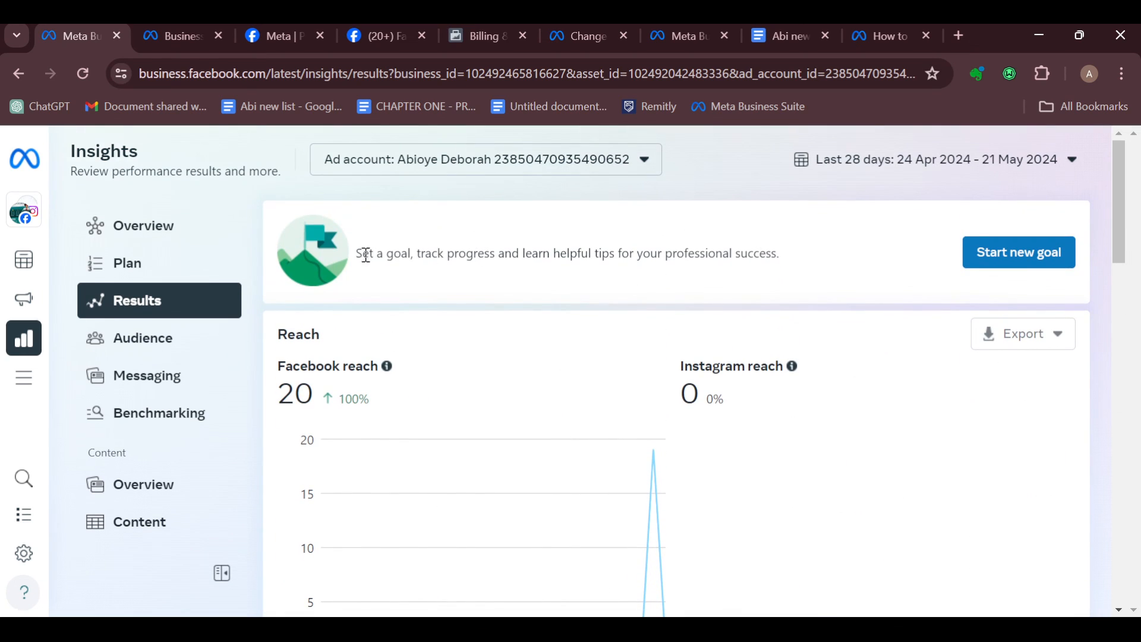
pyautogui.click(24, 158)
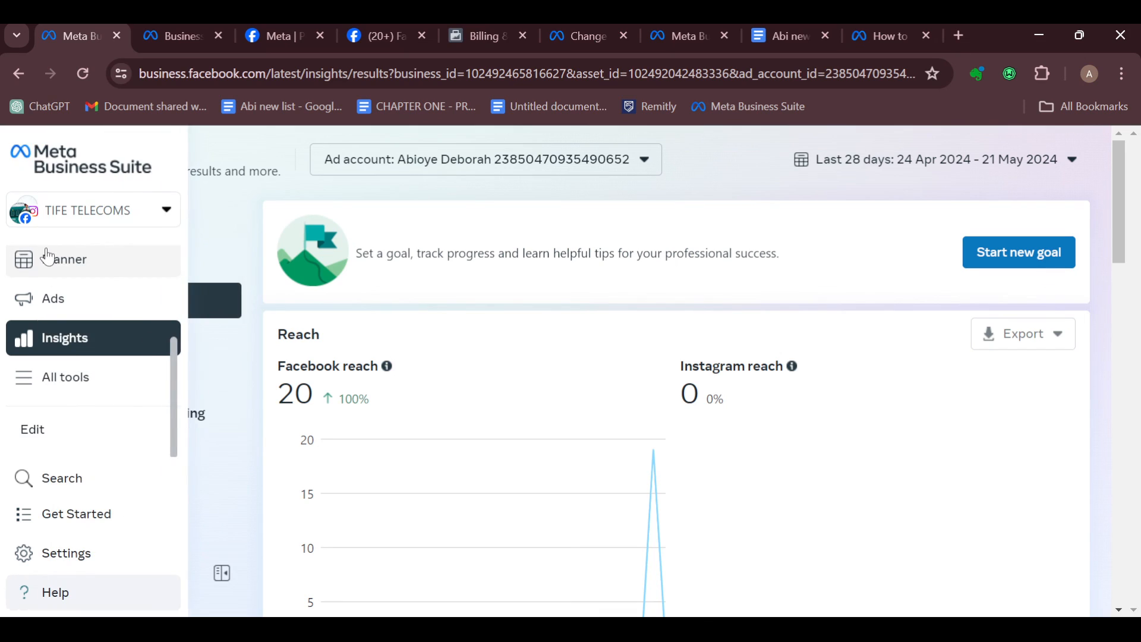
pyautogui.click(64, 338)
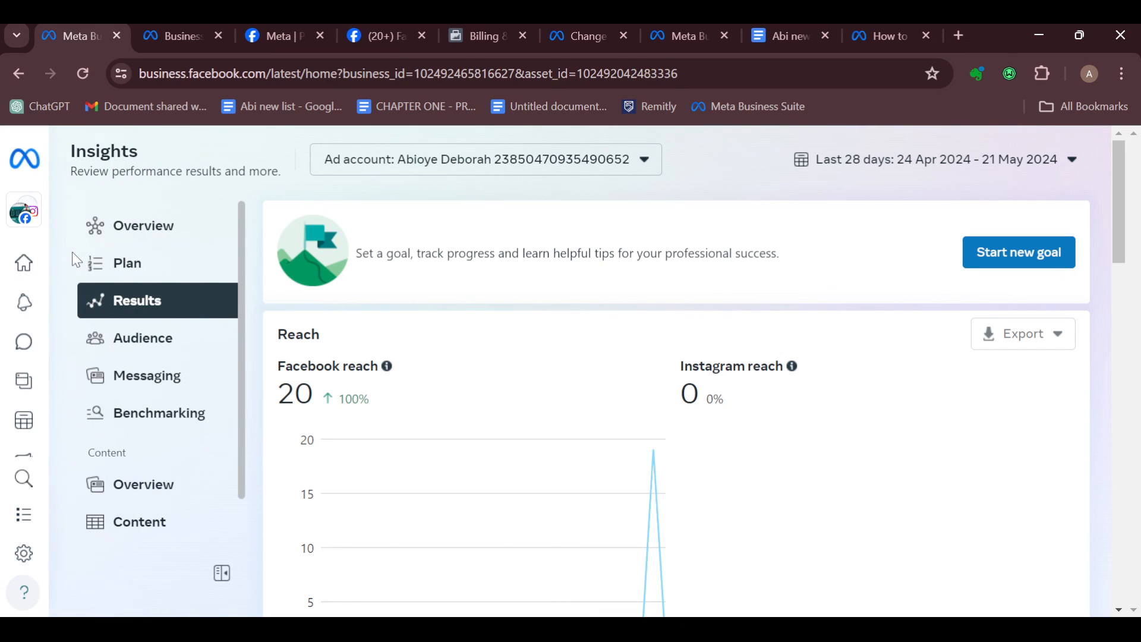